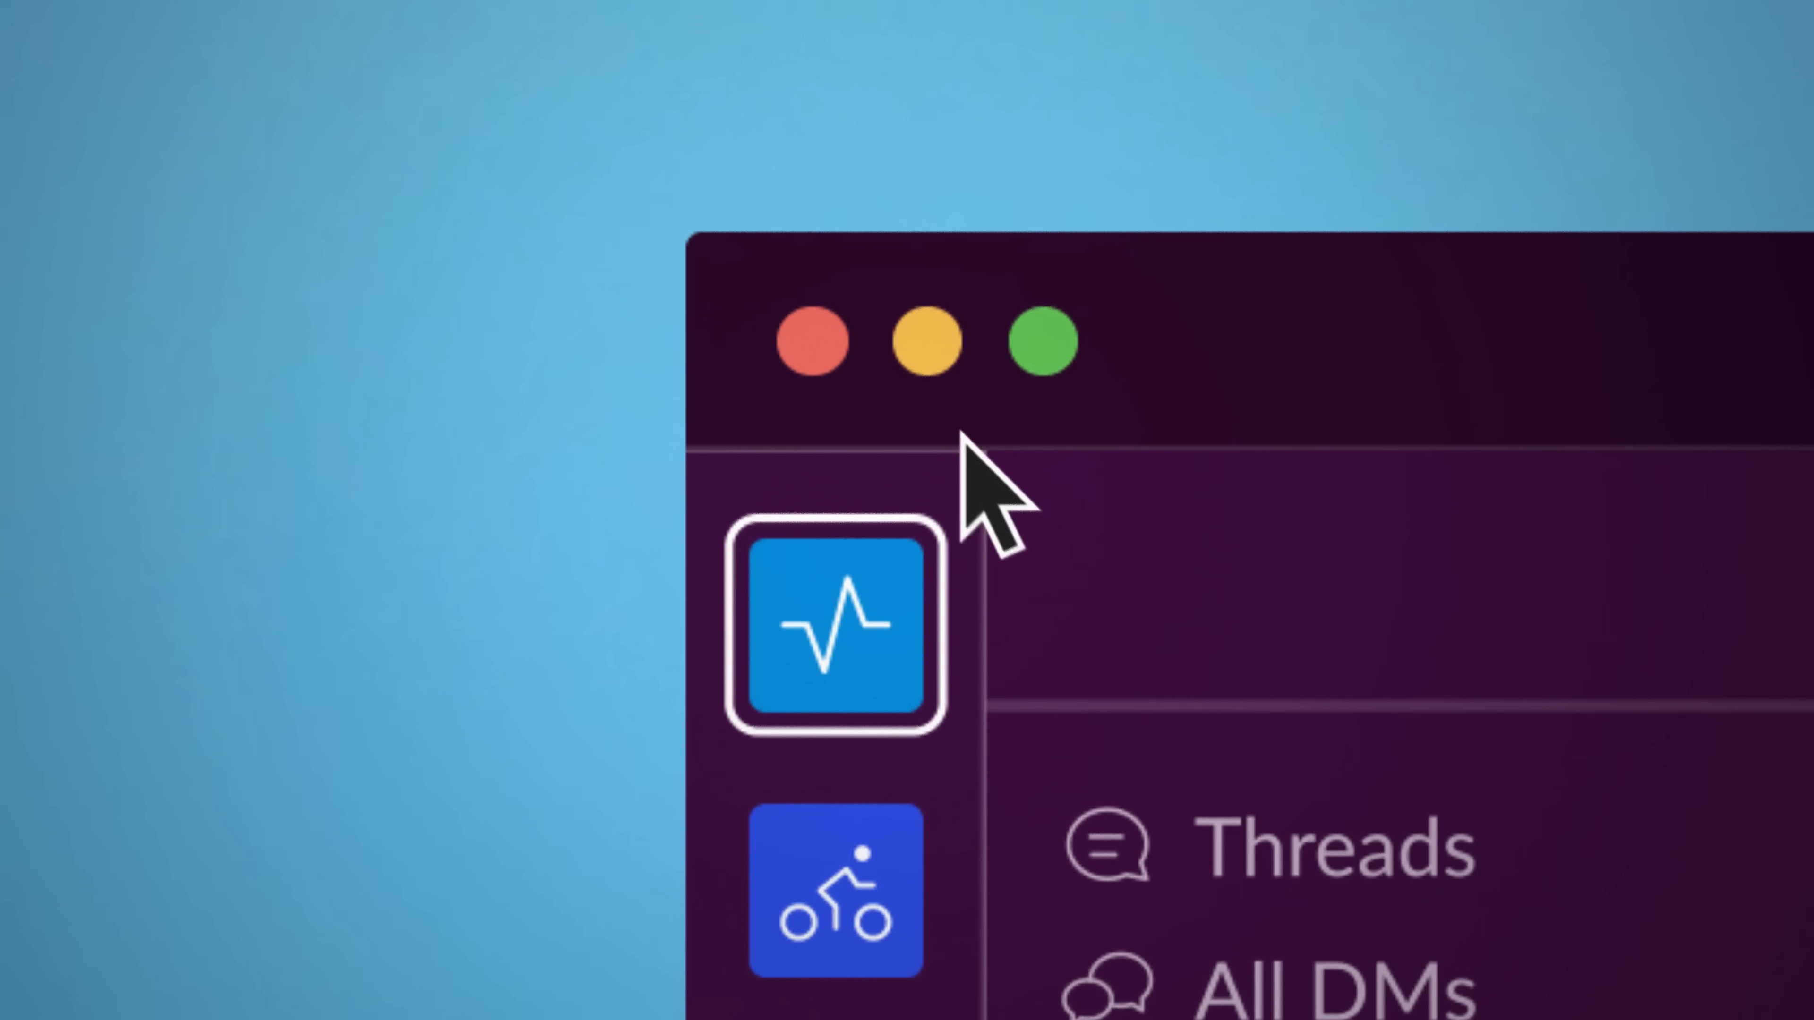
mouse_move(989, 486)
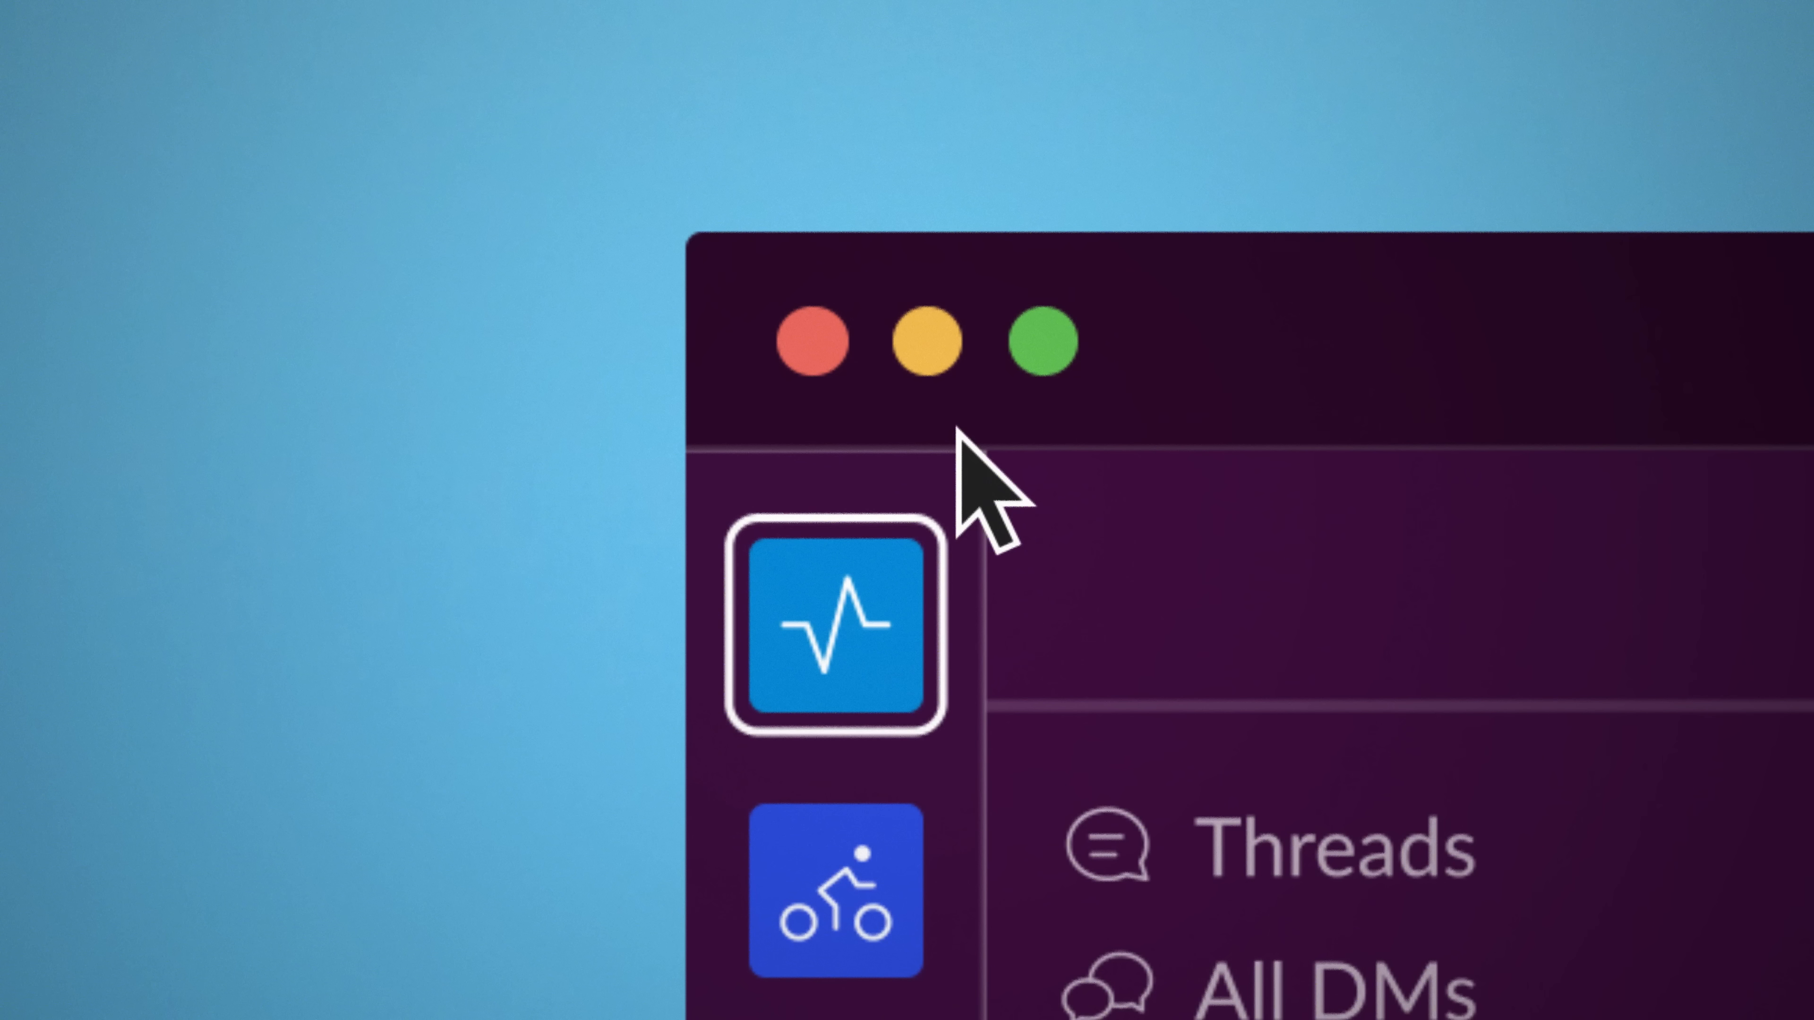